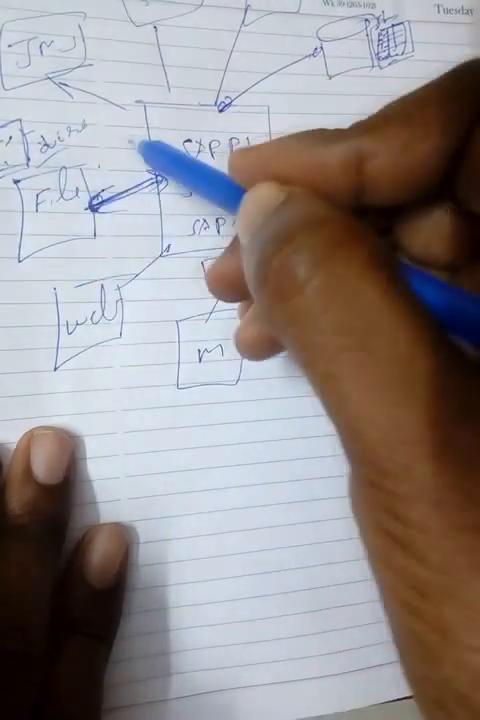
text(SAPPO)
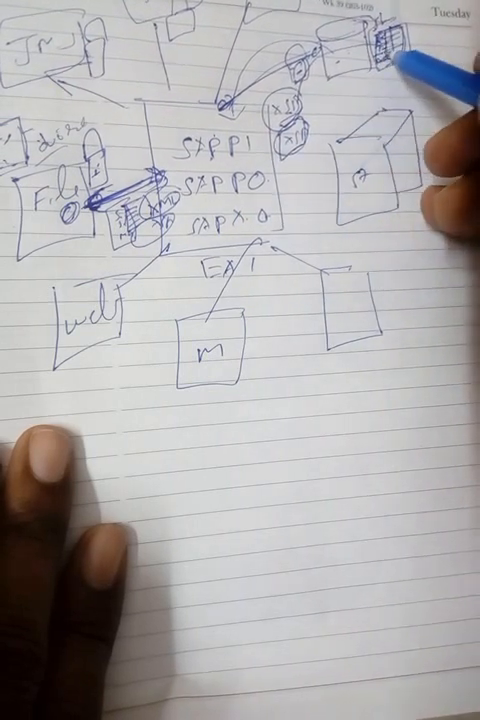
mouse_move(370, 150)
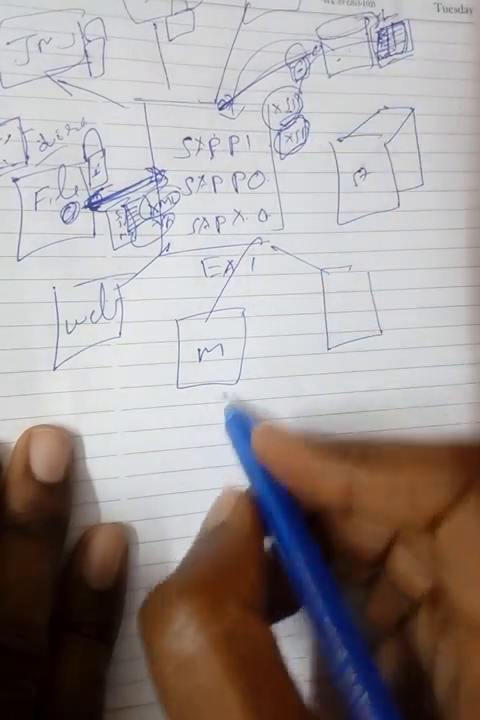
text(XSD)
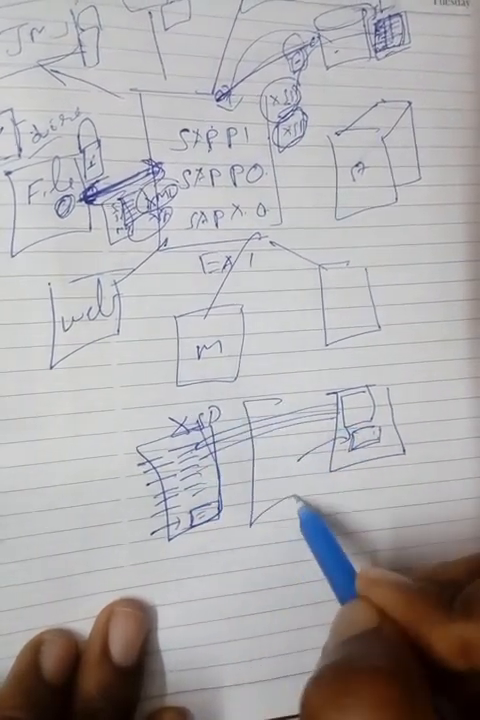
text(map)
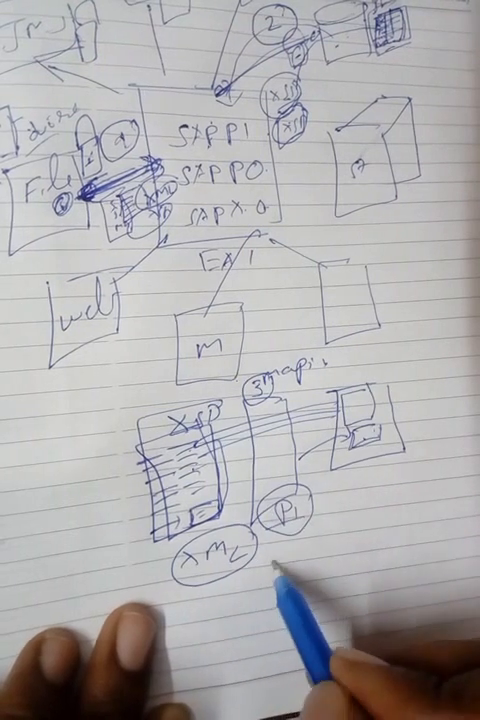
text(xm)
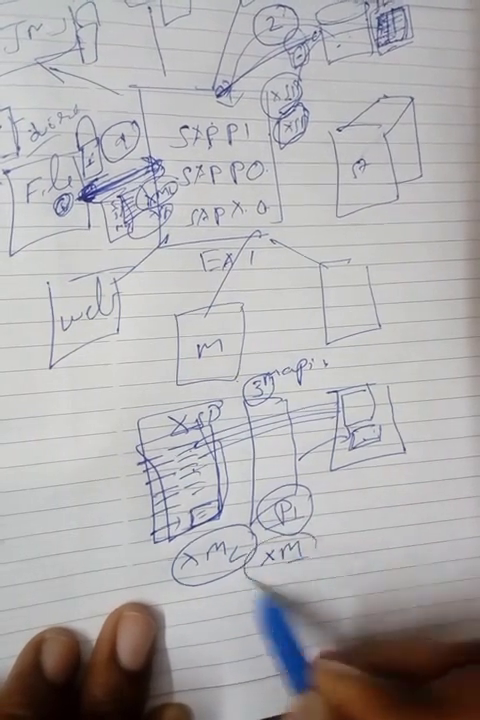